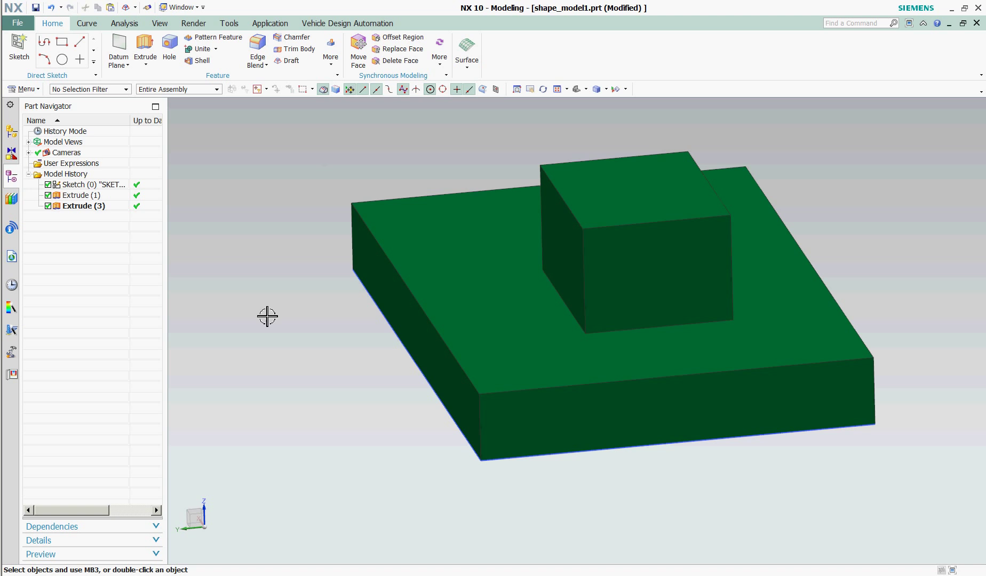
mouse_move(284, 143)
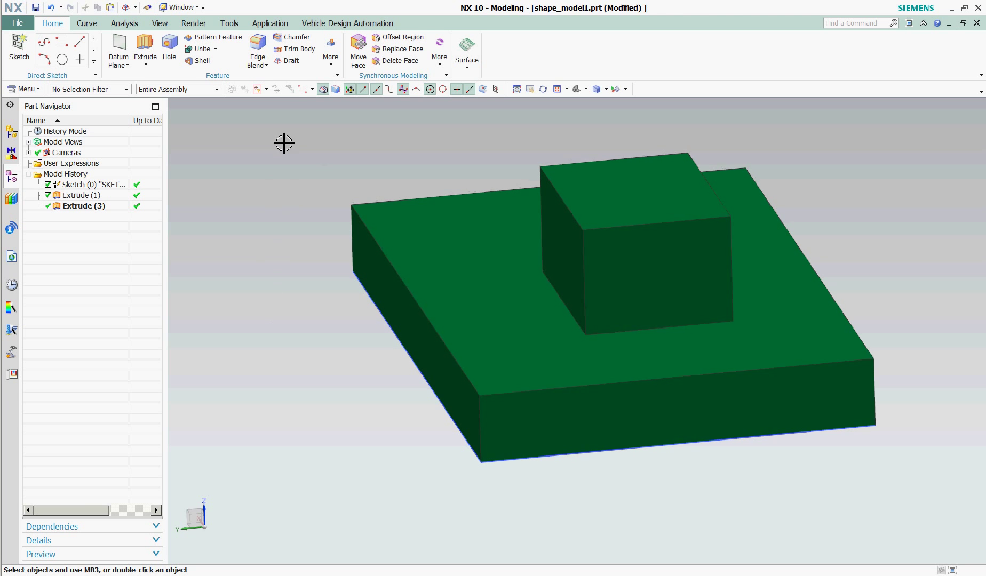
Start a Draft feature from the Home ribbon to taper the block's faces
left_click(286, 61)
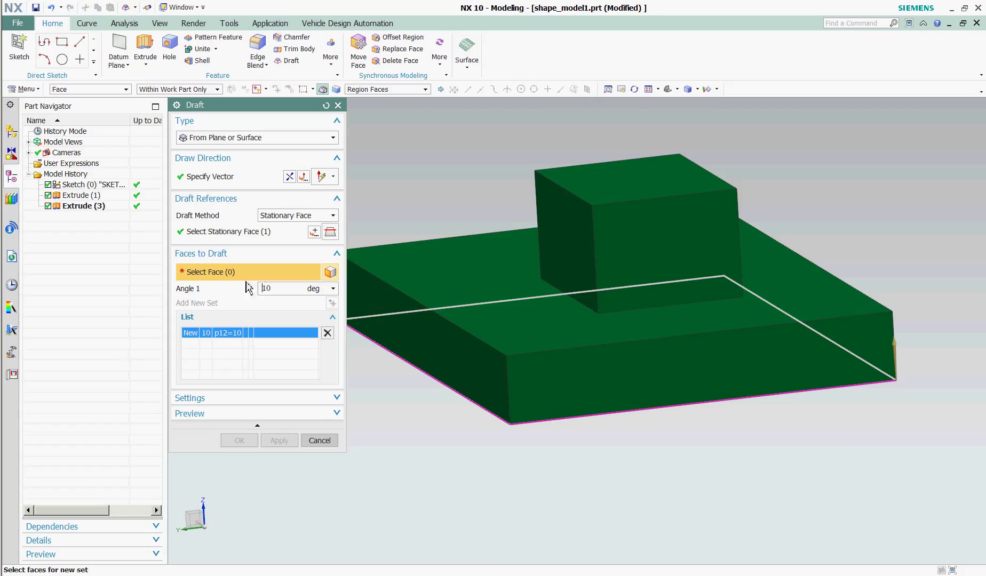
mouse_move(607, 178)
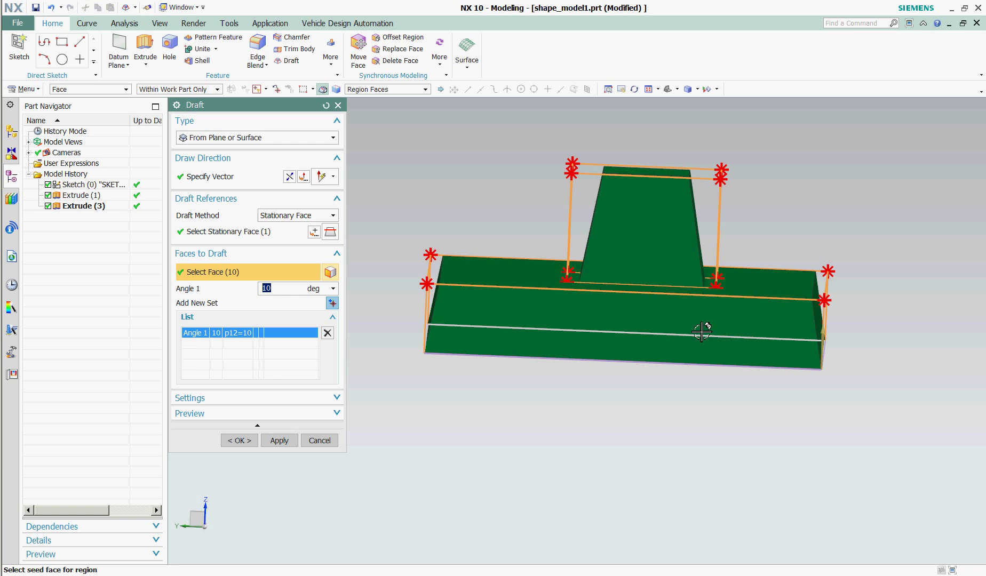
mouse_move(602, 475)
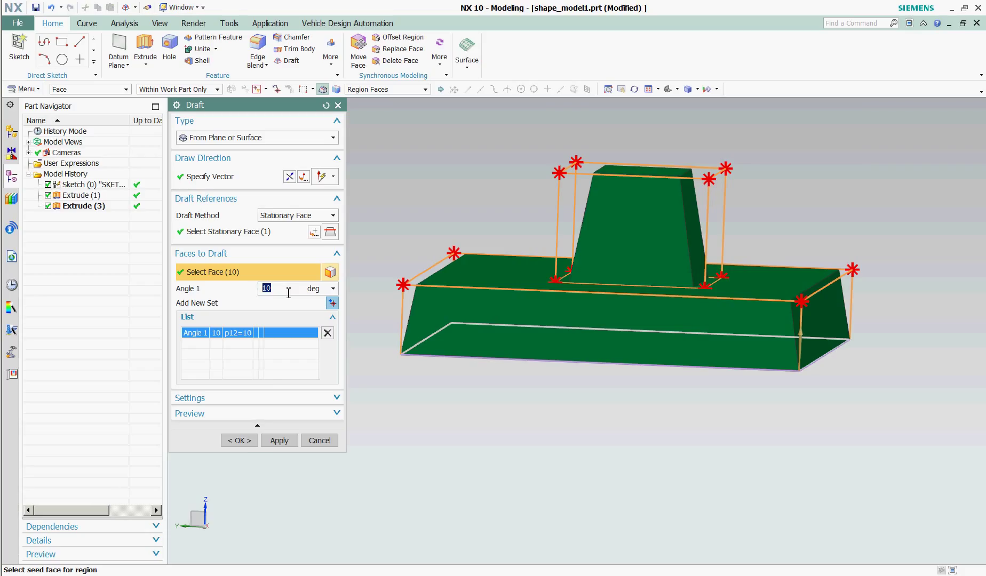
Confirm the 10° draft, then bring up actions on Extrude (3) to roll history back
left_click(239, 441)
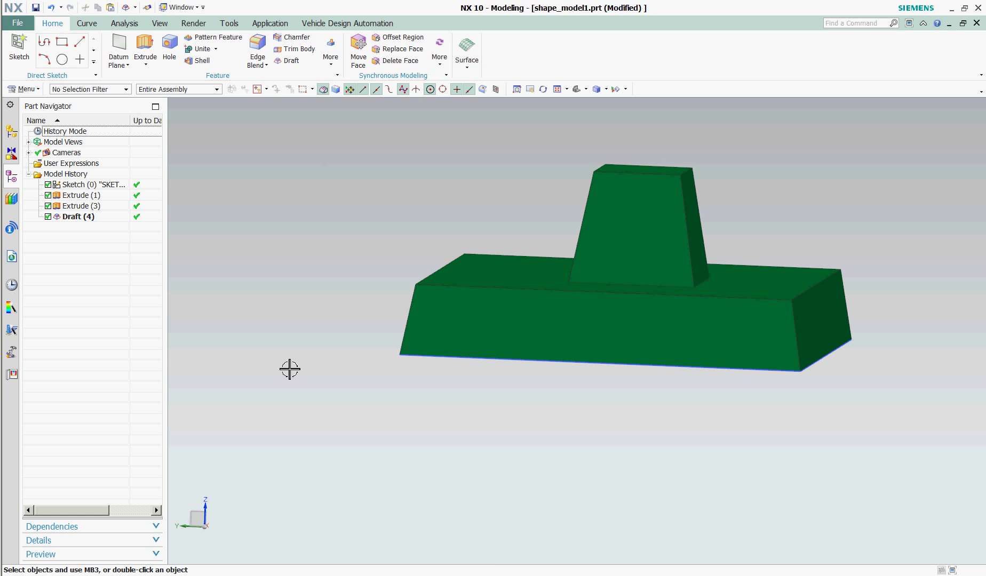
left_click(79, 206)
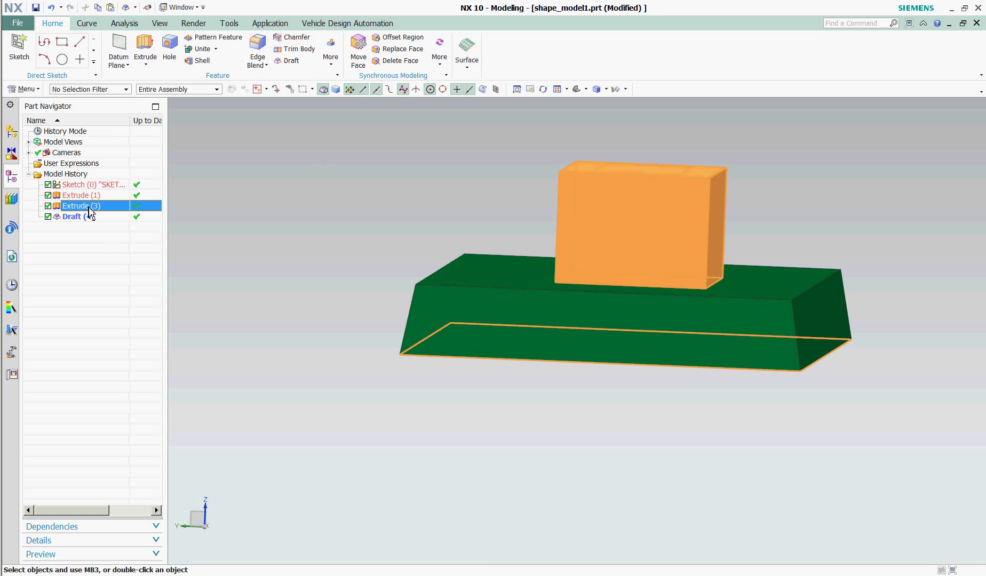
right_click(80, 206)
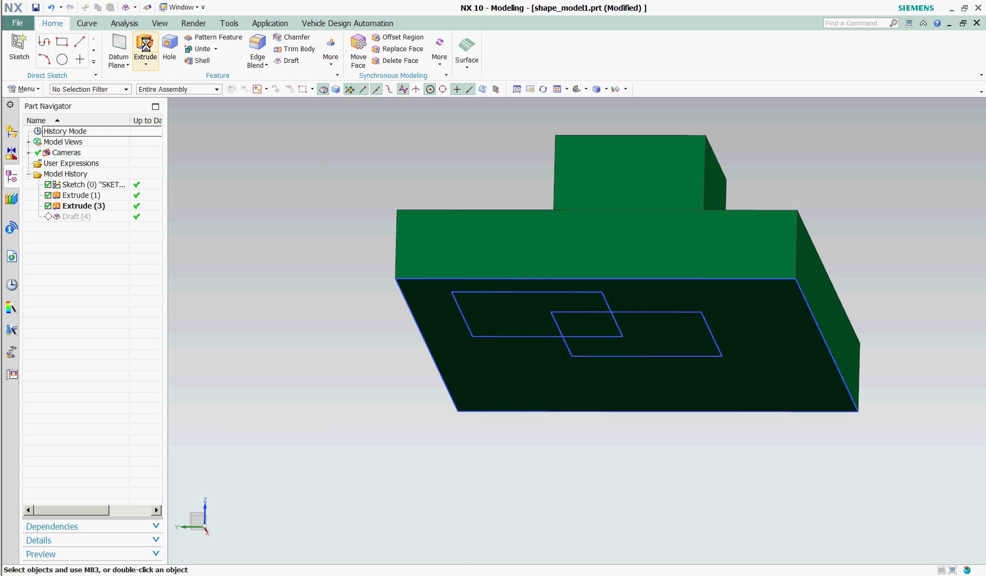
Extrude the sketch rectangle 69 mm with Boolean Unite into the block
left_click(143, 47)
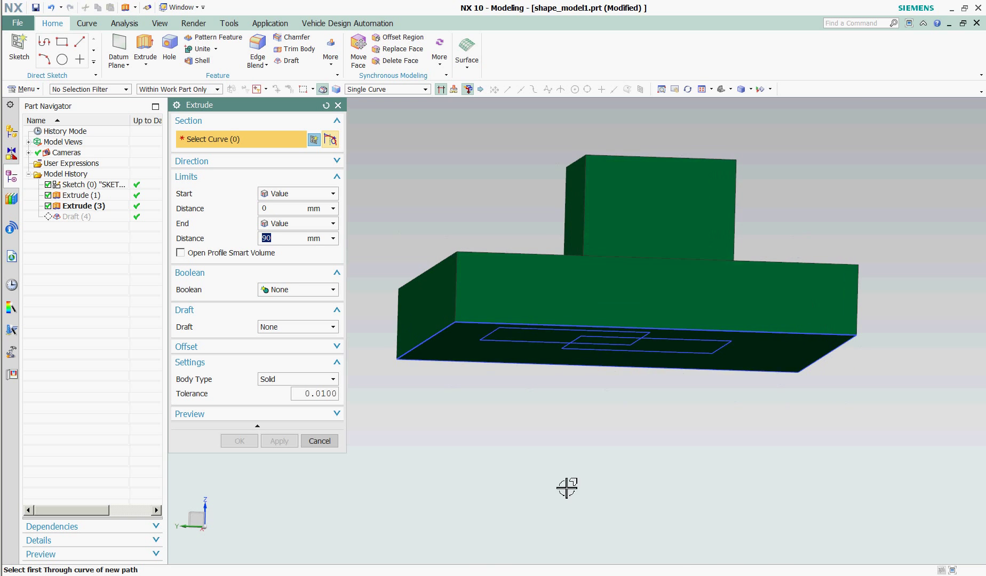
left_click(499, 356)
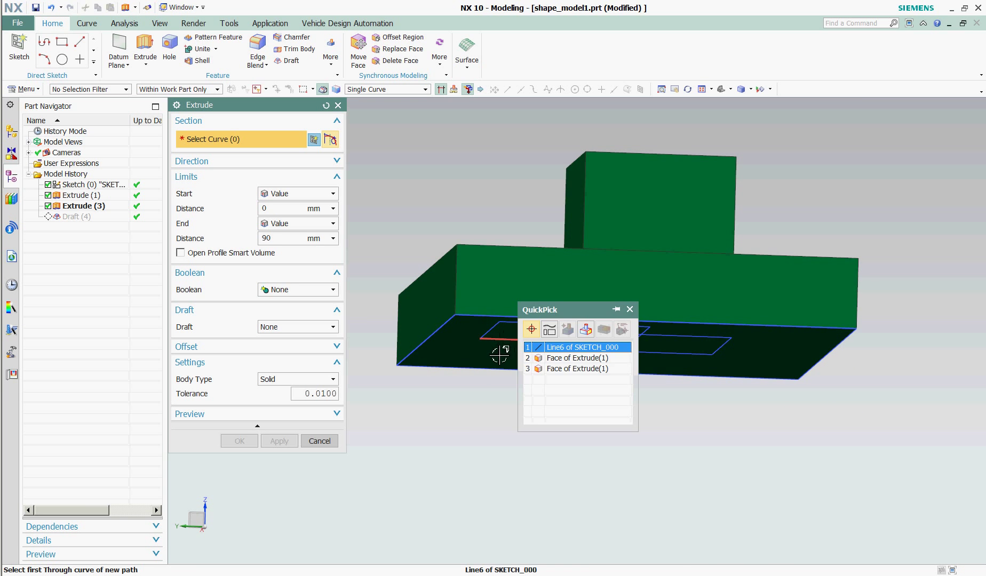
left_click(582, 347)
type("69")
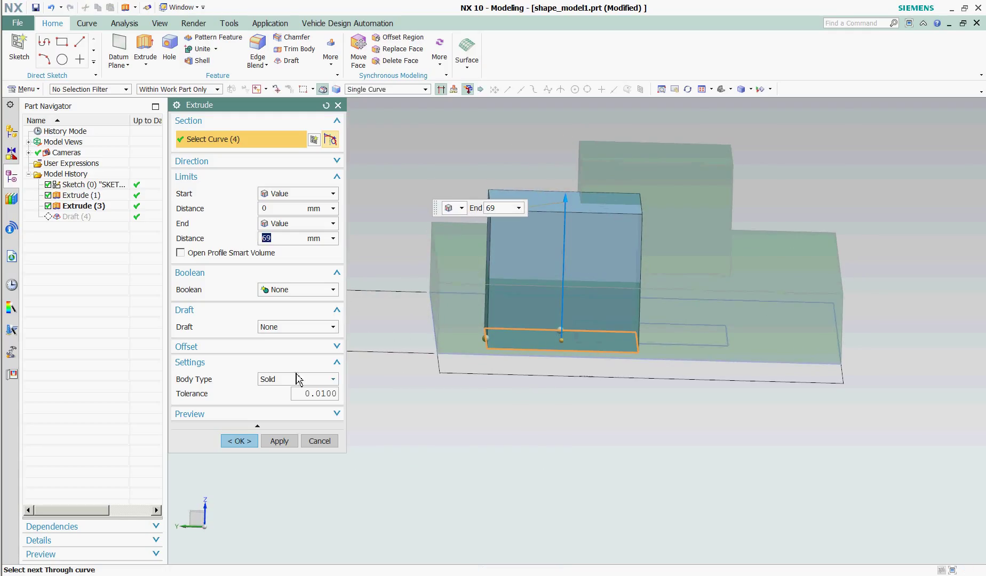
left_click(297, 290)
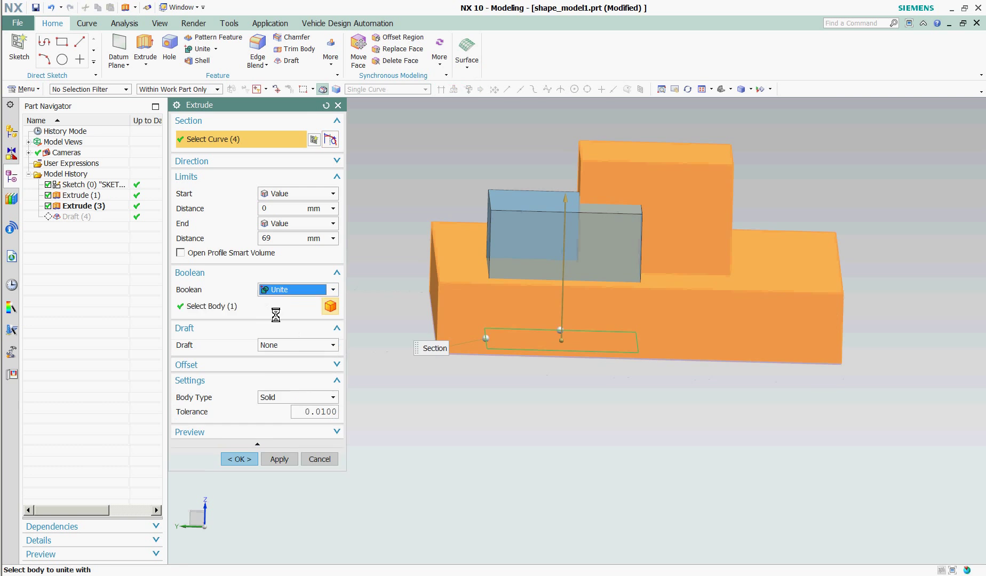
left_click(238, 459)
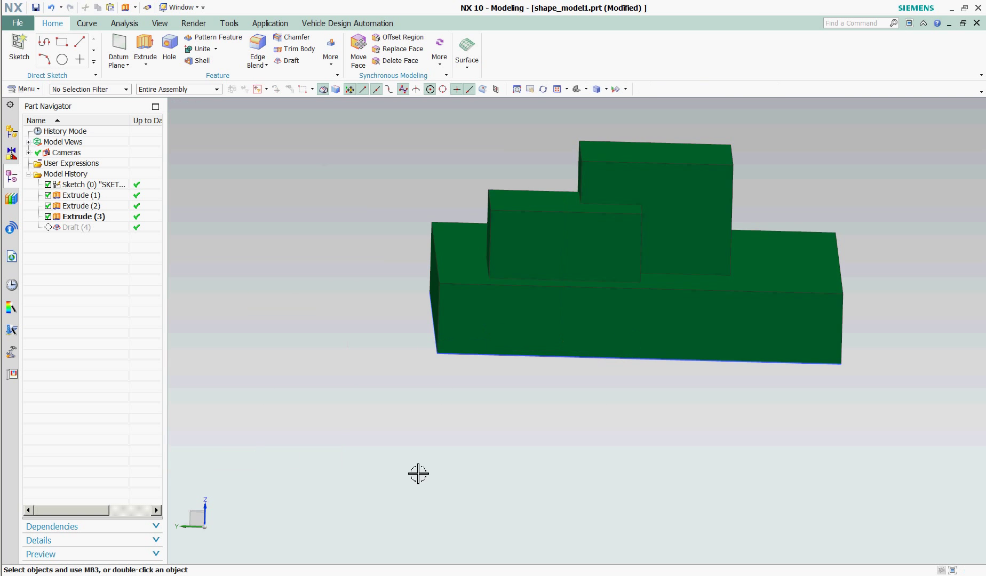
Make Draft (4) the current feature again so it updates after the new extrusion
right_click(77, 227)
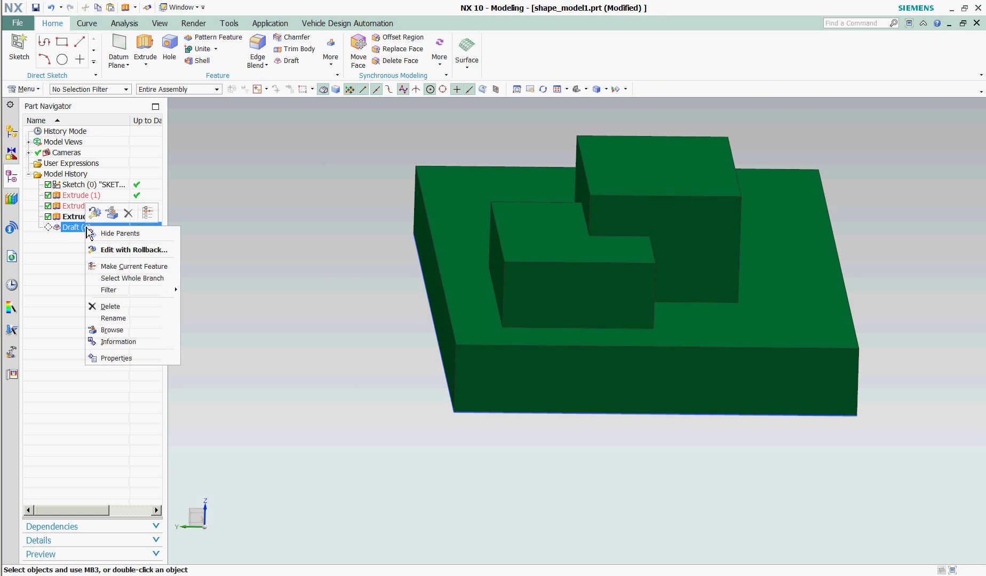
left_click(134, 267)
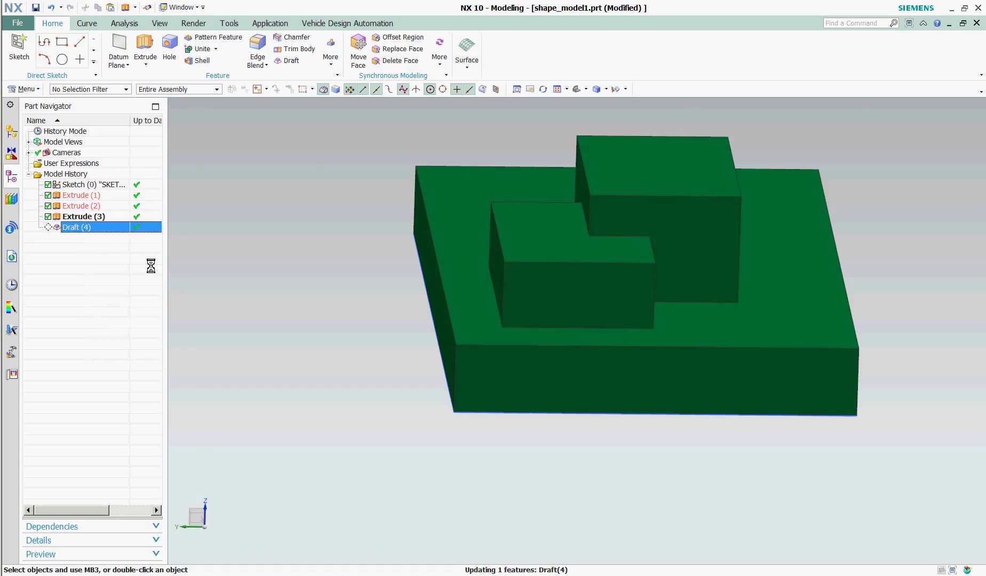